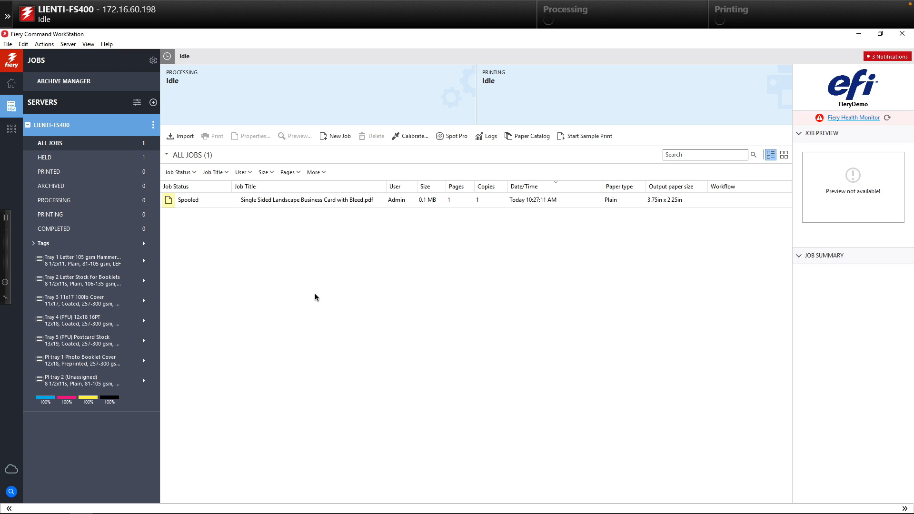
- Select the spooled business card job and bring up its context menu for Impose
click(303, 200)
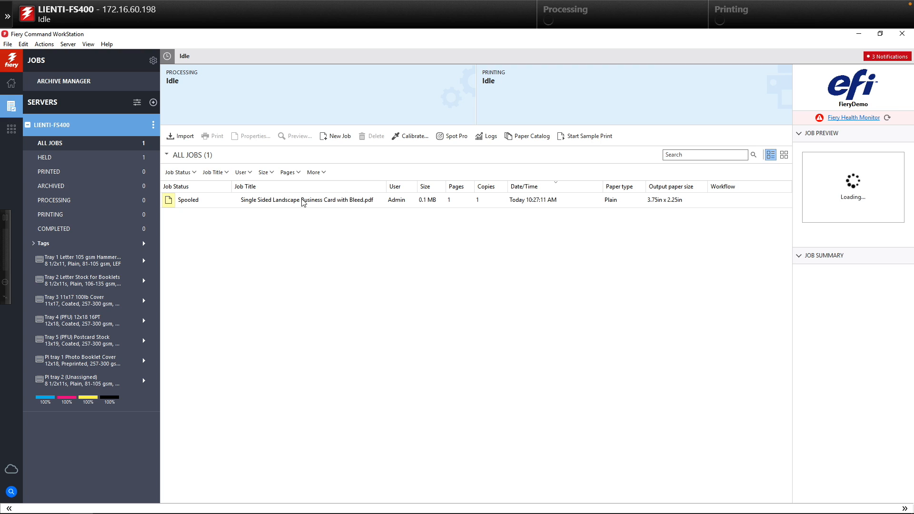
right_click(258, 200)
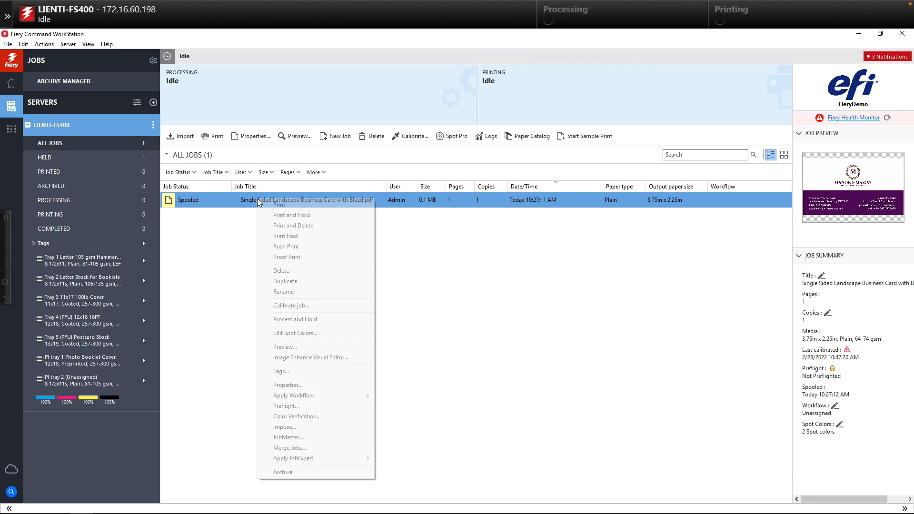
mouse_move(297, 428)
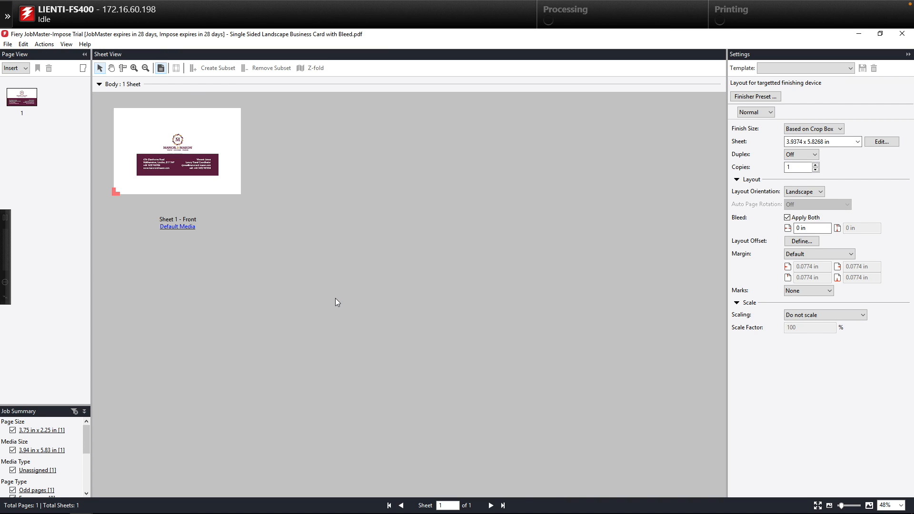
mouse_move(723, 172)
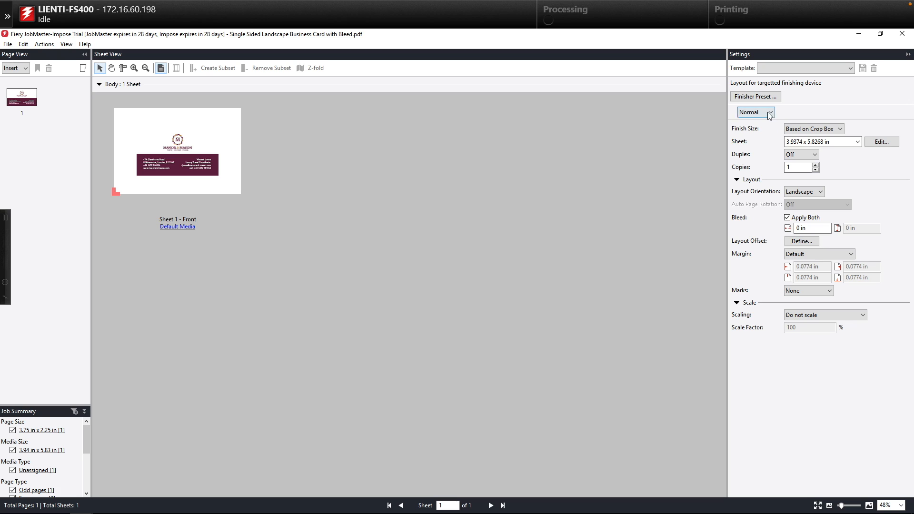
- Set Gangup > Repeat on a portrait 12x18 sheet and enter the row and column counts for the 3.5x2 in card
click(769, 112)
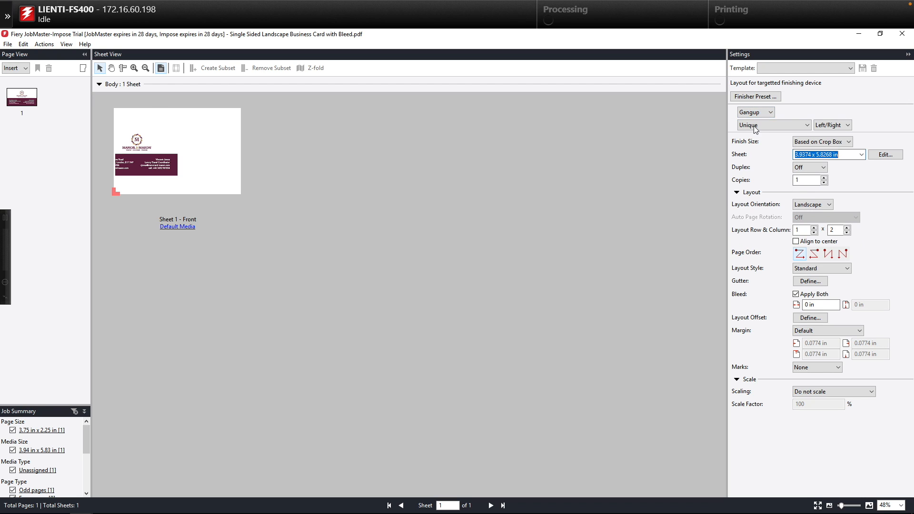
click(773, 125)
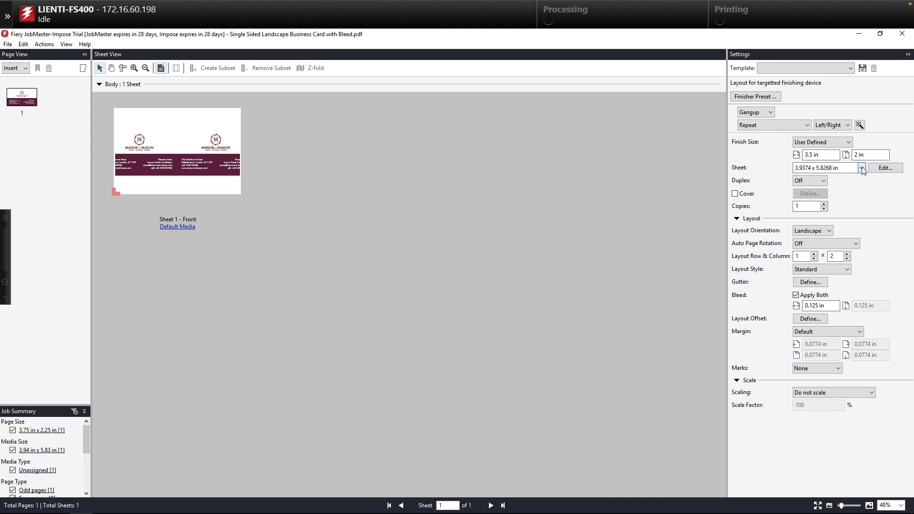
click(862, 168)
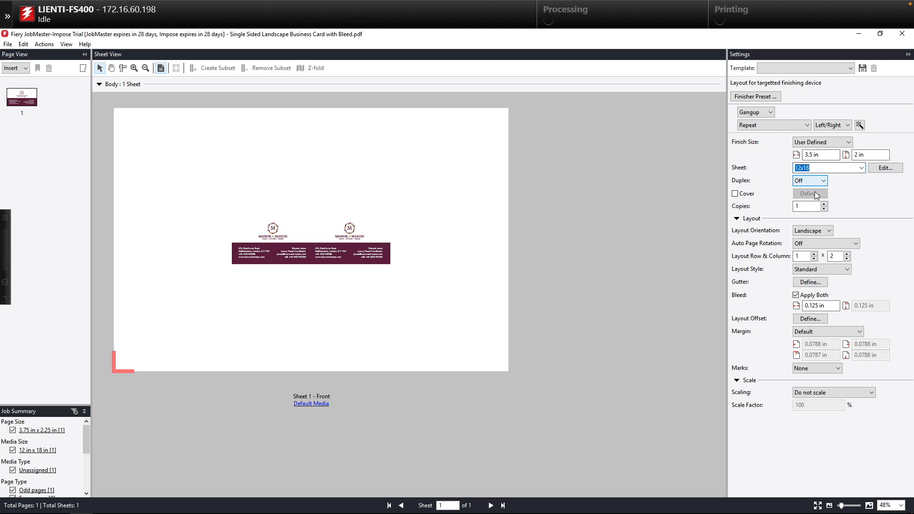
click(813, 230)
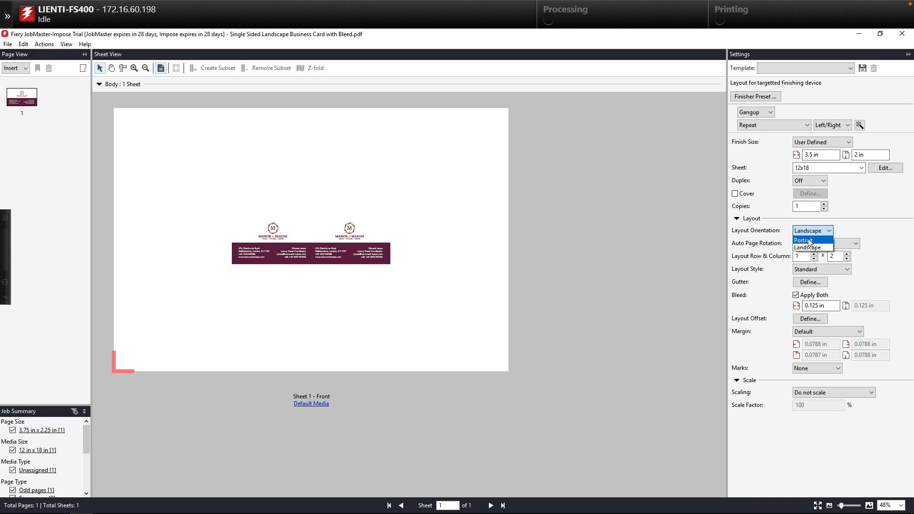
click(804, 240)
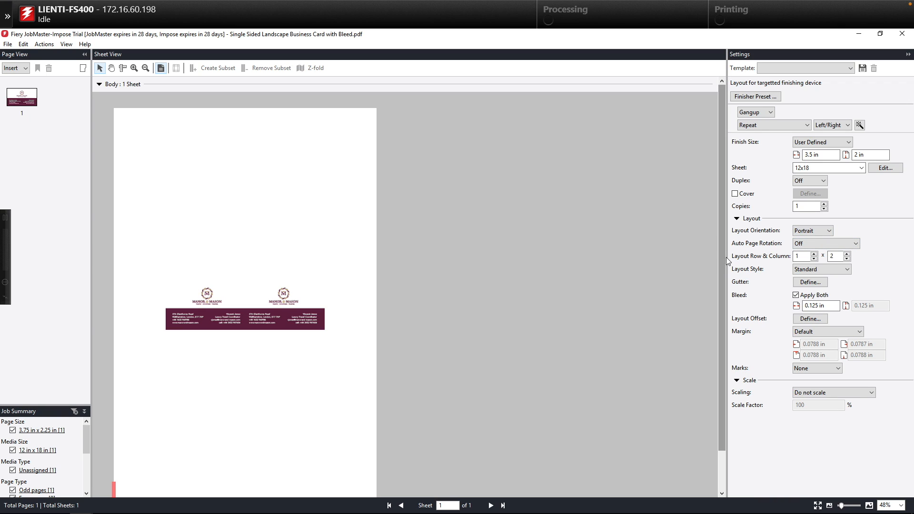
text(5)
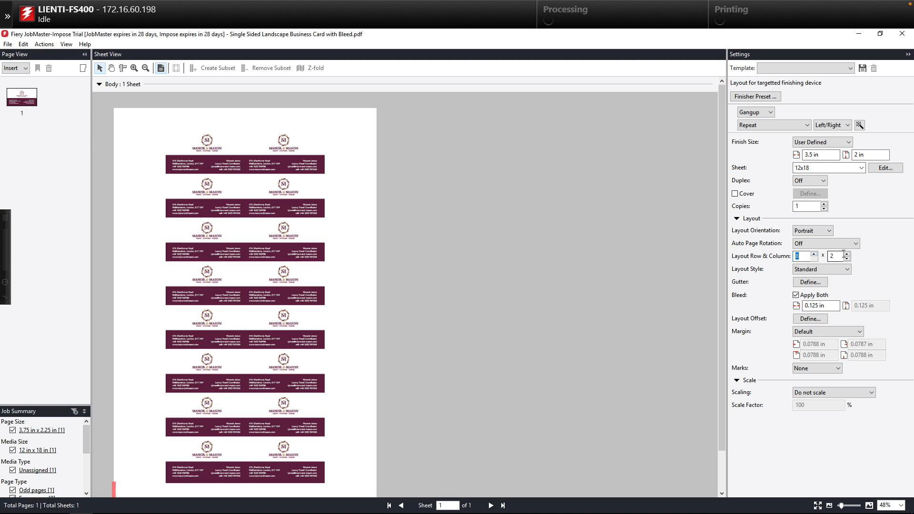
text(3)
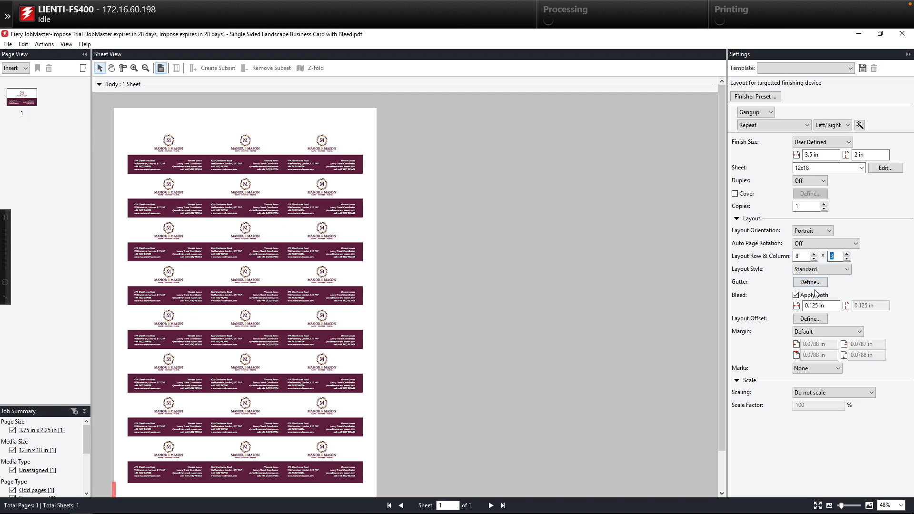
- Apply .125 gutters to all gaps and add the .125 Marks printer's marks set
click(810, 281)
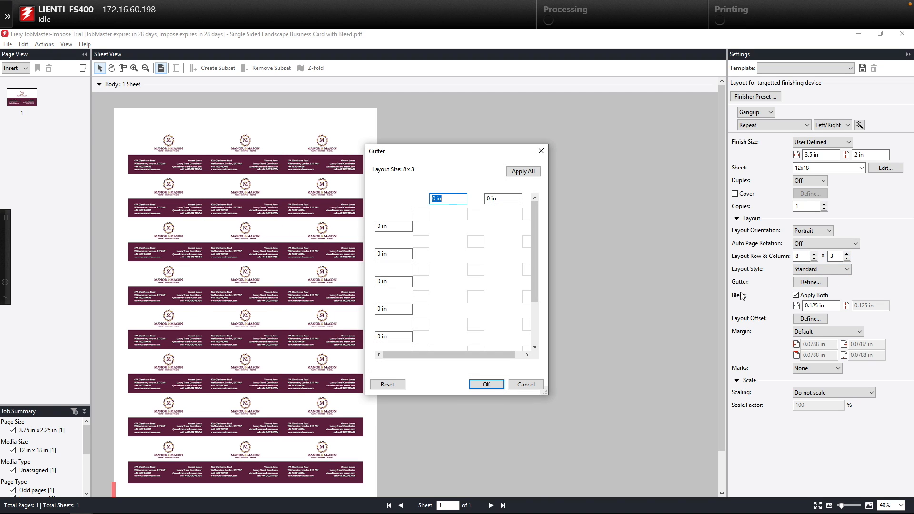
text(.125)
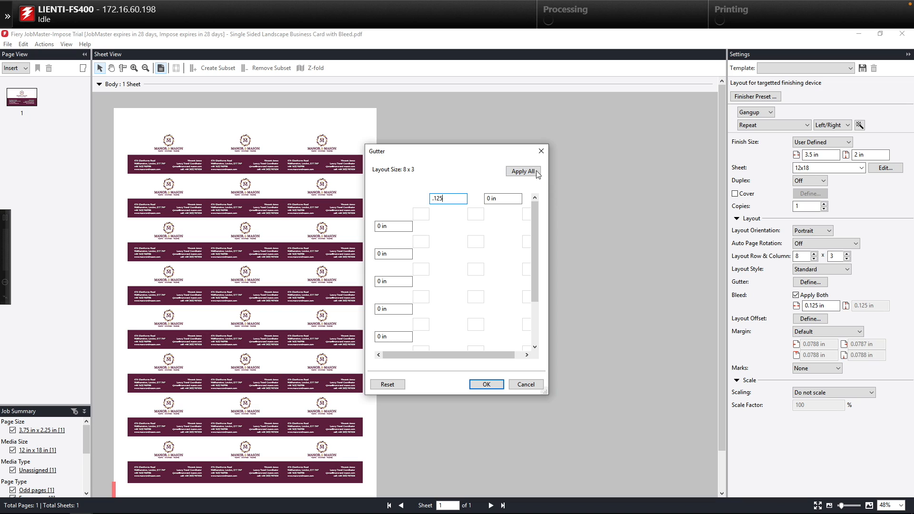
click(485, 384)
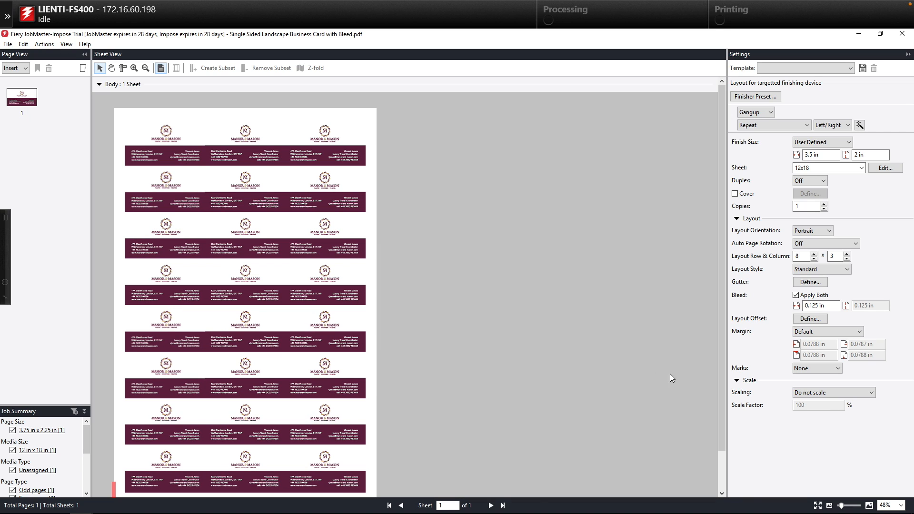
click(836, 368)
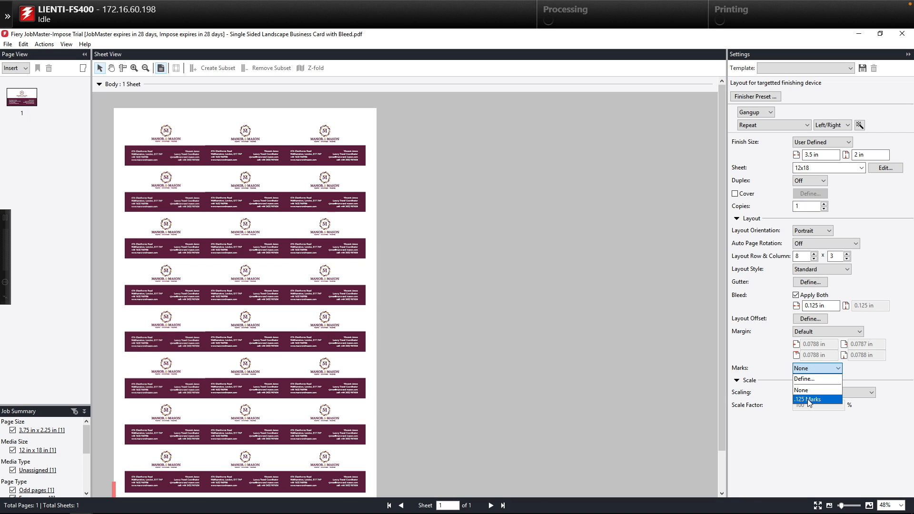
click(810, 399)
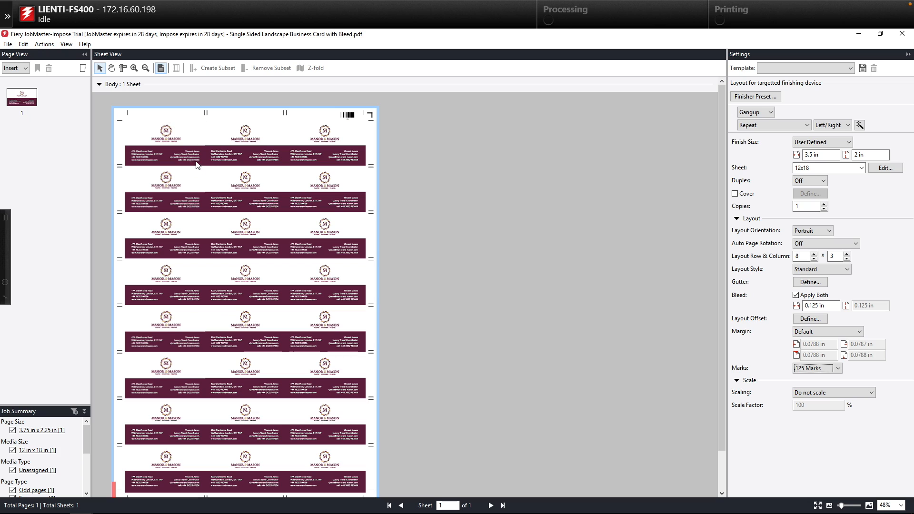
mouse_move(864, 69)
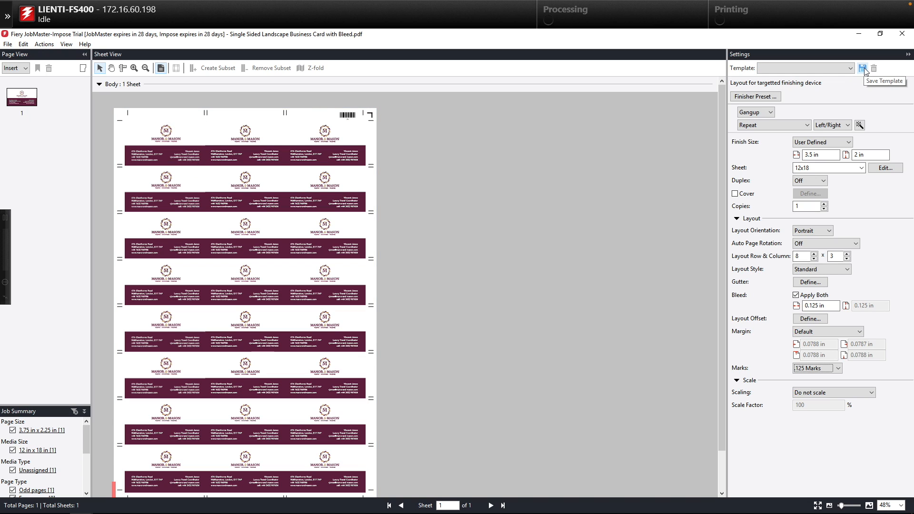
- Save the imposition layout as the template '24up BC'
click(865, 69)
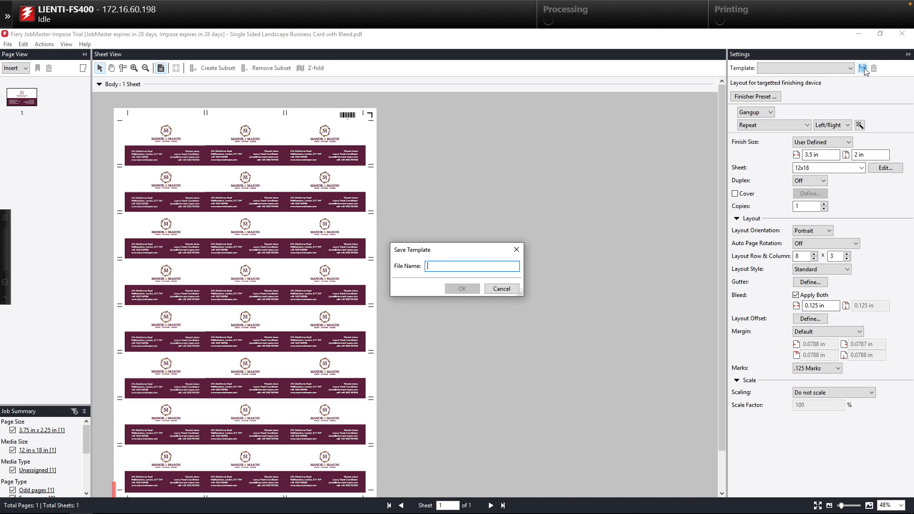
text(24up)
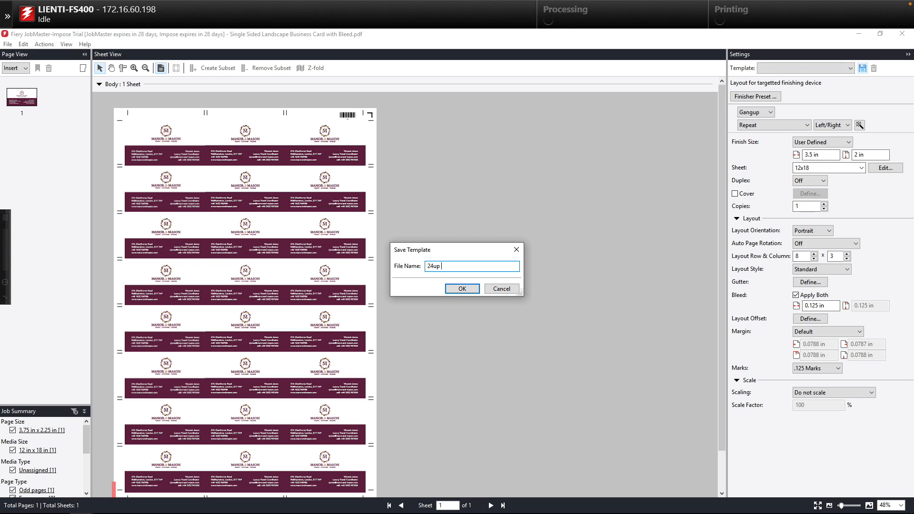
text(BC)
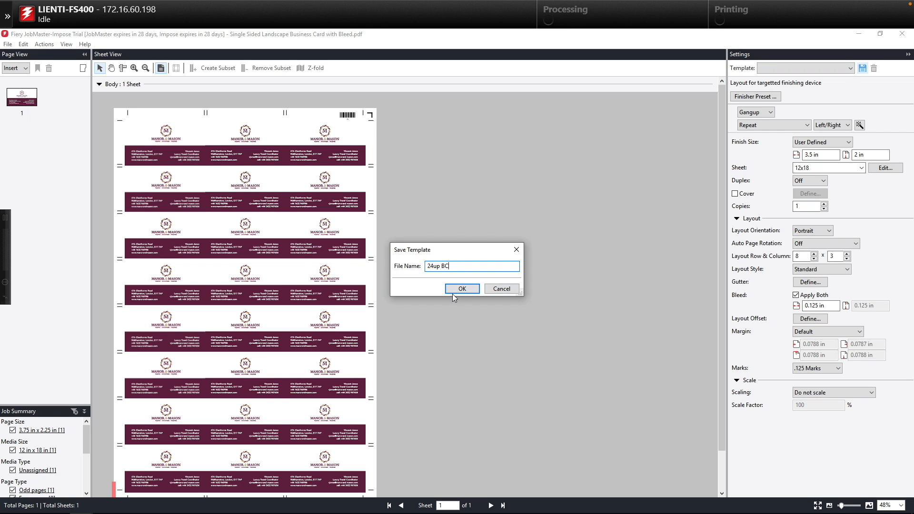
click(462, 289)
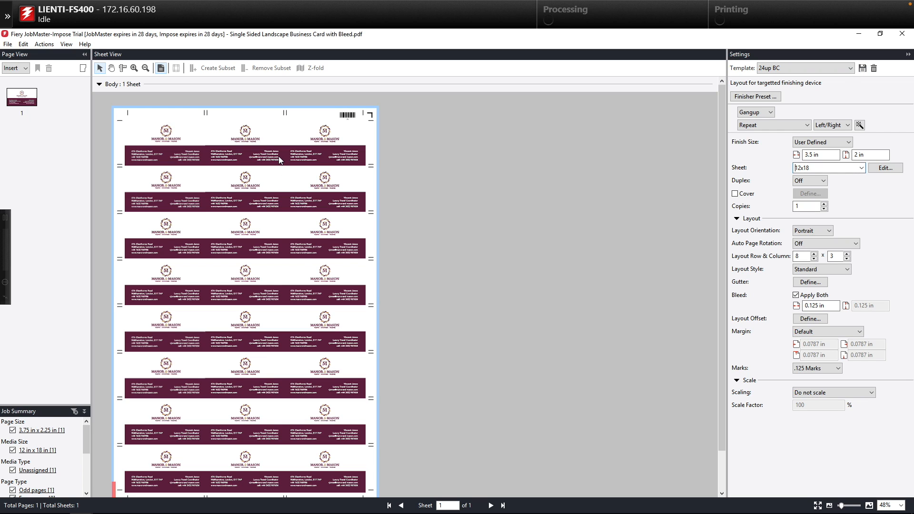
mouse_move(902, 33)
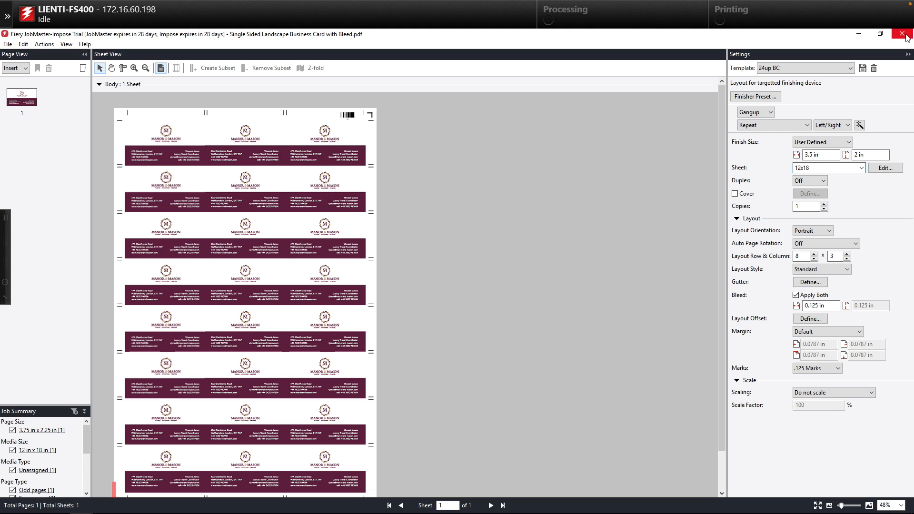
- Leave imposition and start a new job preset named 24up in Device Center > Job Presets
click(901, 32)
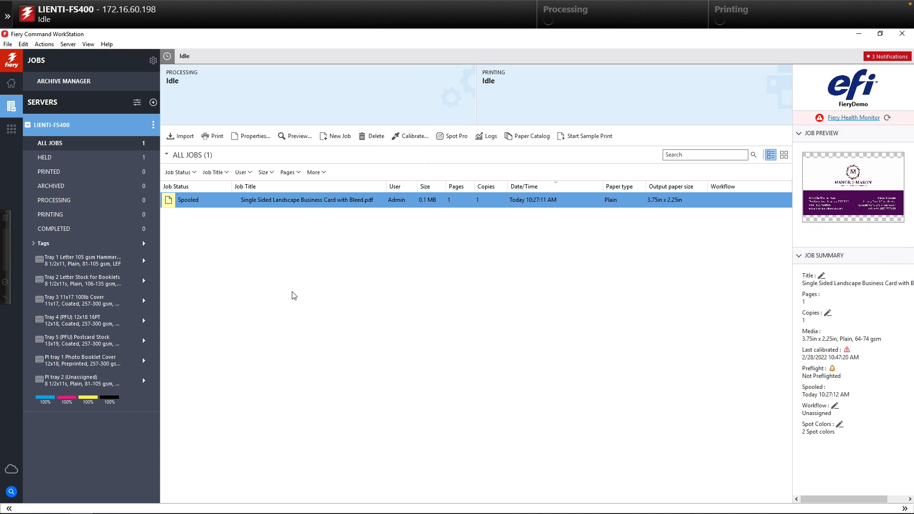
mouse_move(154, 127)
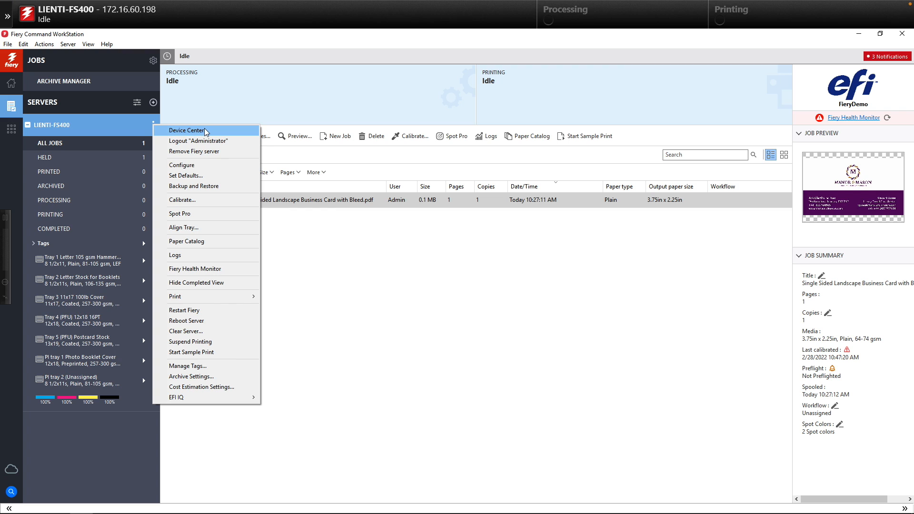
click(187, 130)
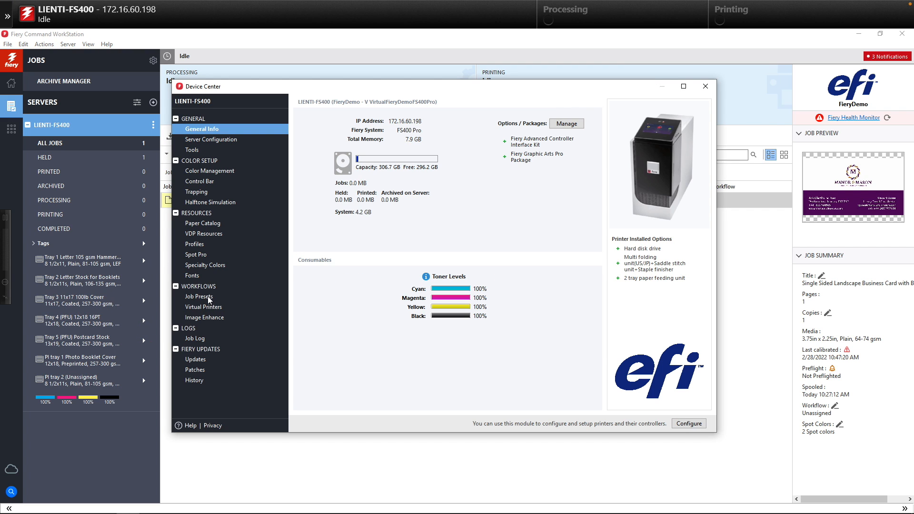
click(199, 297)
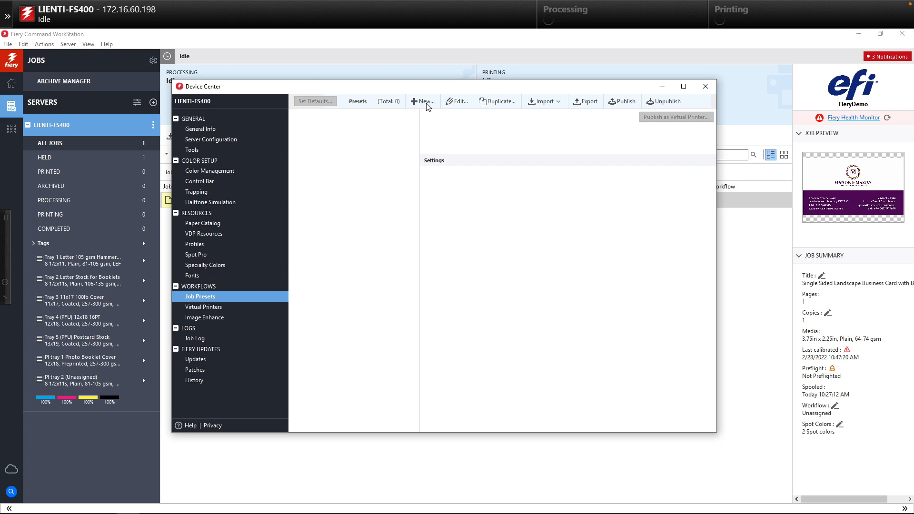
click(424, 101)
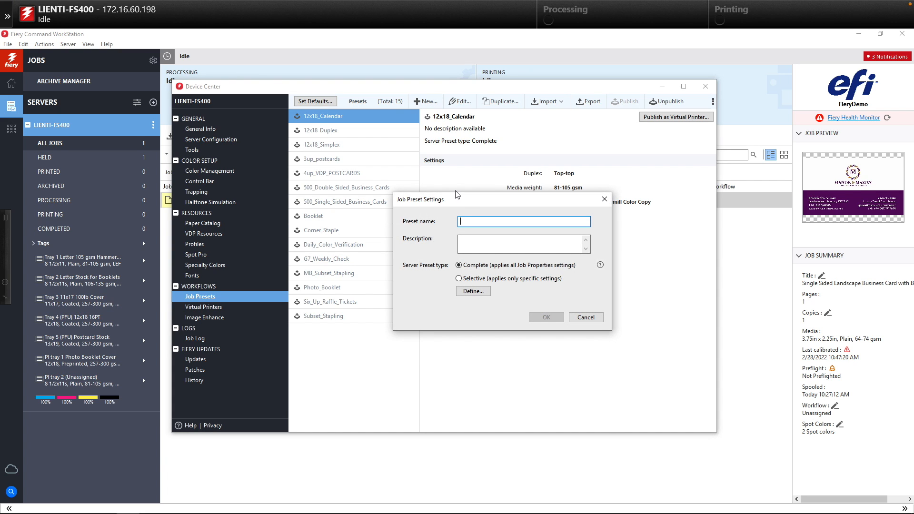
text(24up_BC)
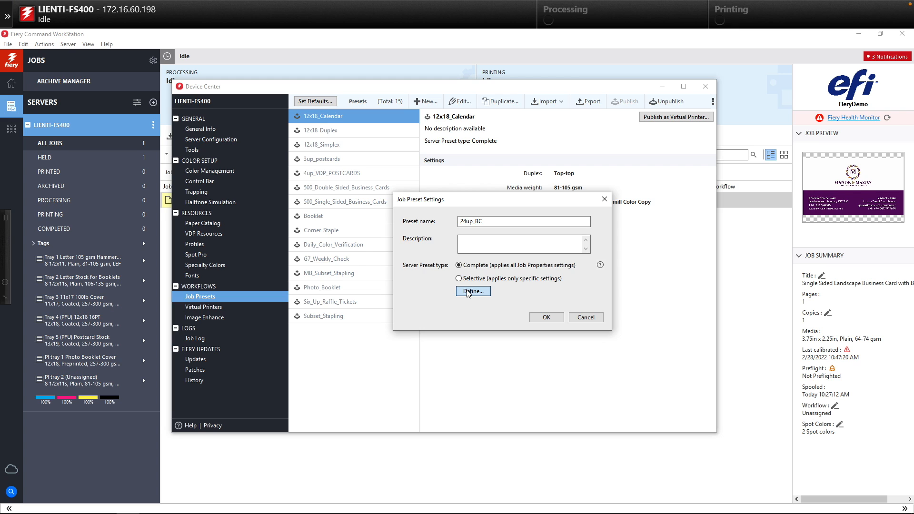
- Define the preset's media as the 12x18 16PT stock from the Paper Catalog
click(474, 291)
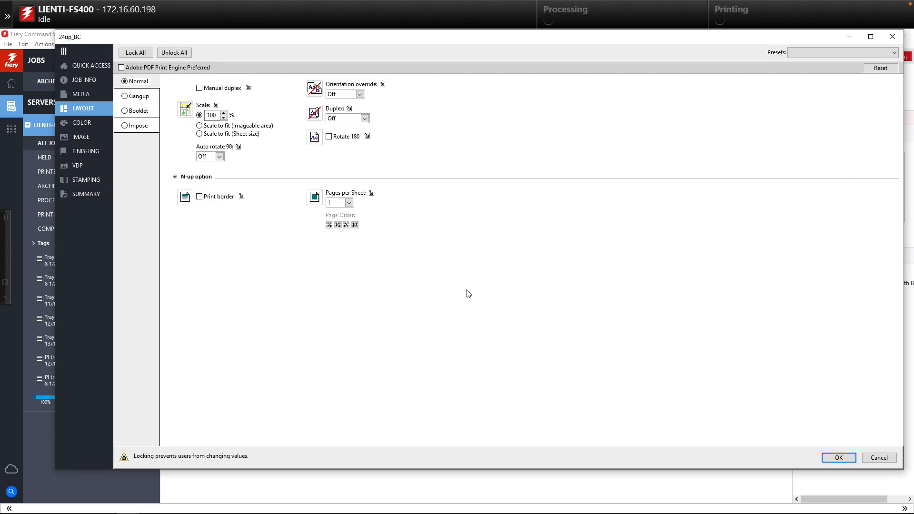
click(81, 93)
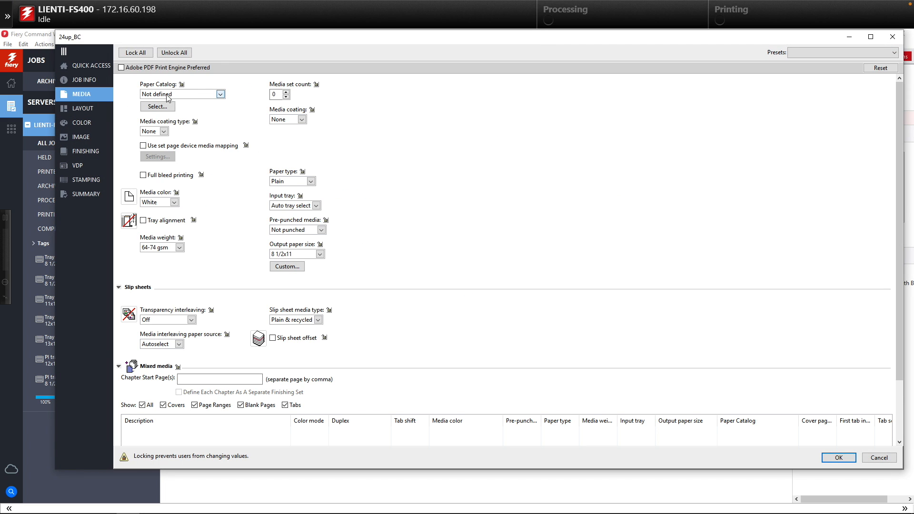
click(220, 93)
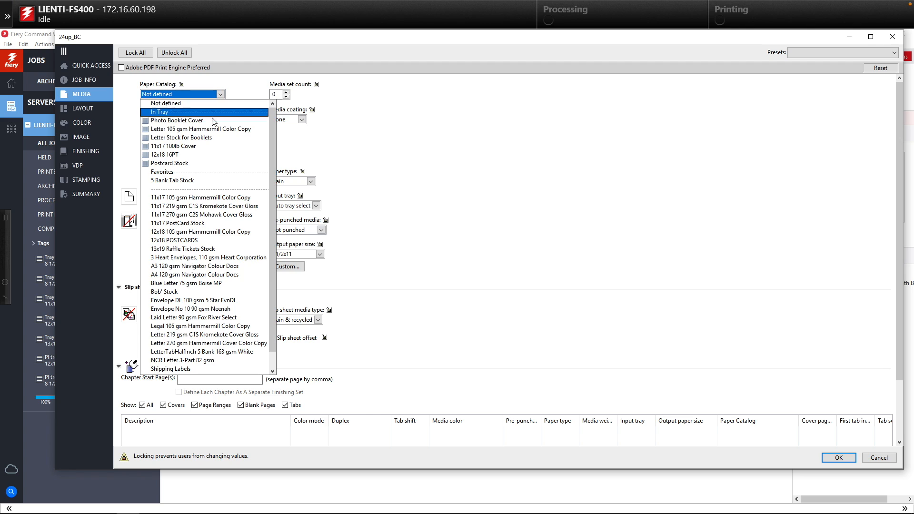
click(162, 154)
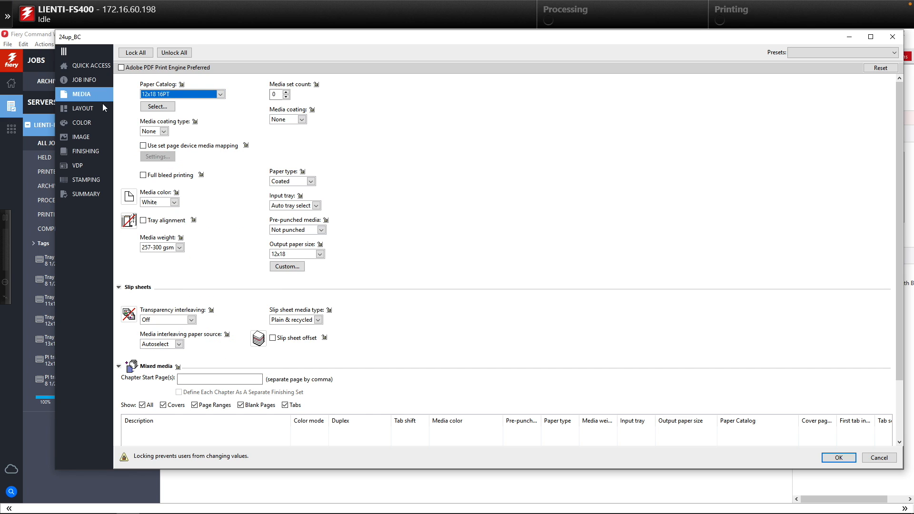
click(81, 107)
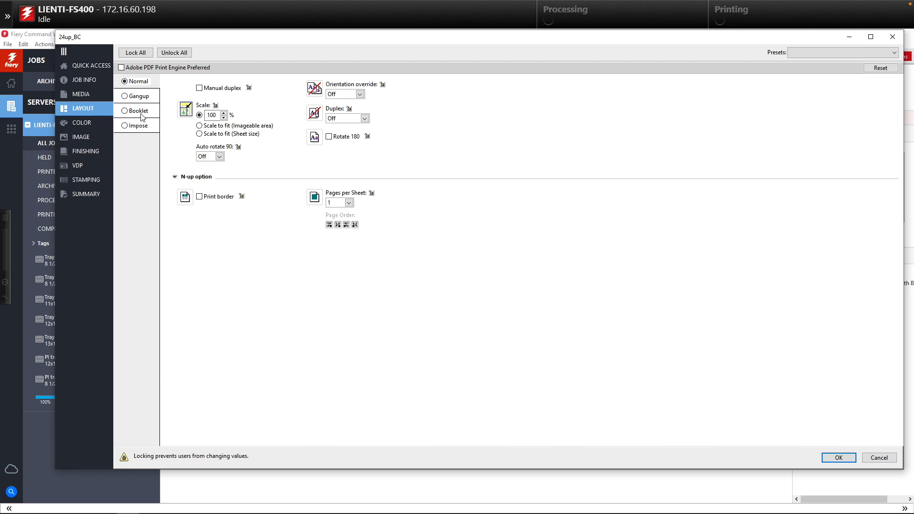
mouse_move(125, 129)
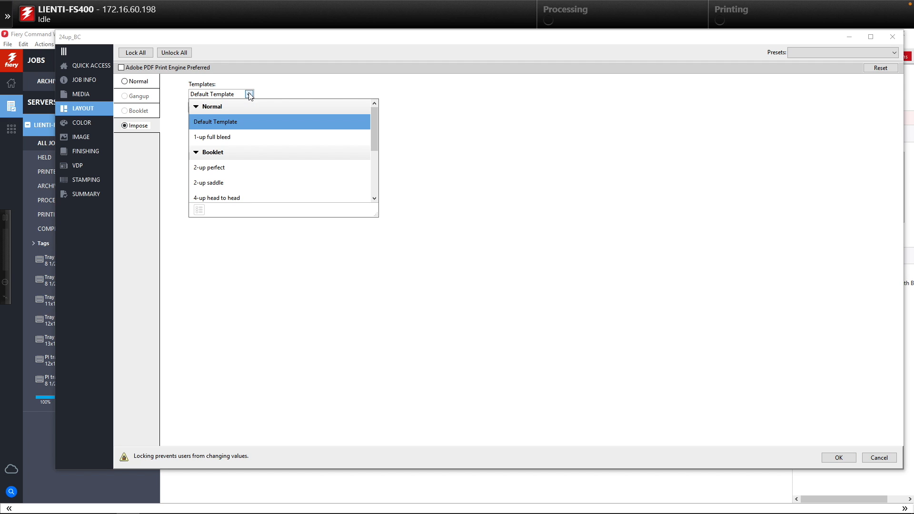
- Set the preset's layout to Impose with the 24up BC template and save the preset
scroll(down, 3)
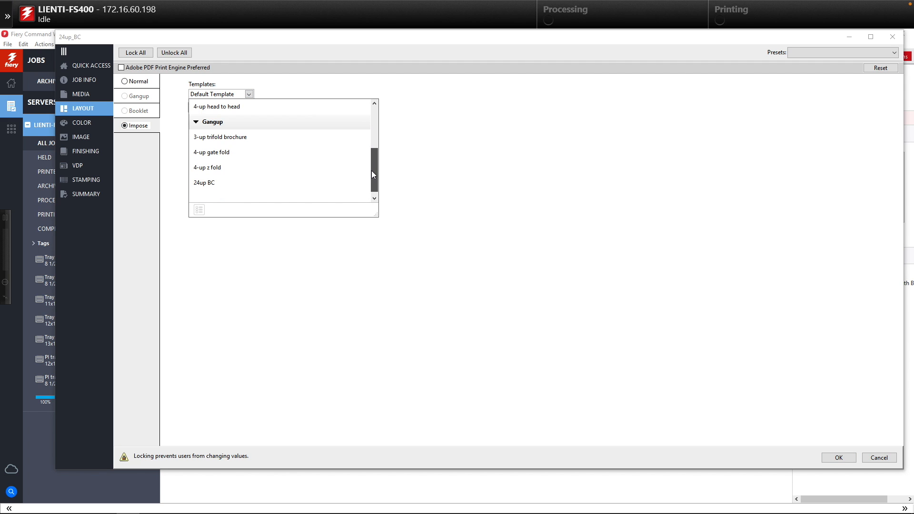
click(204, 183)
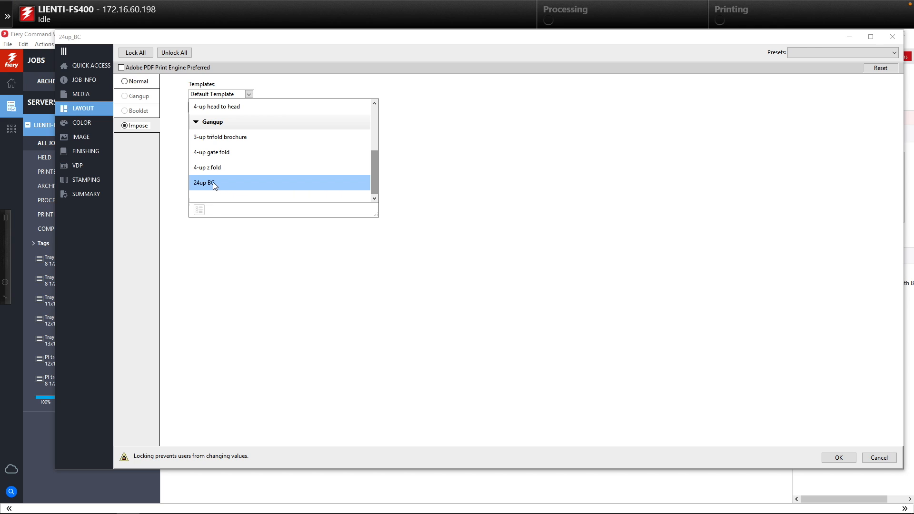
click(204, 183)
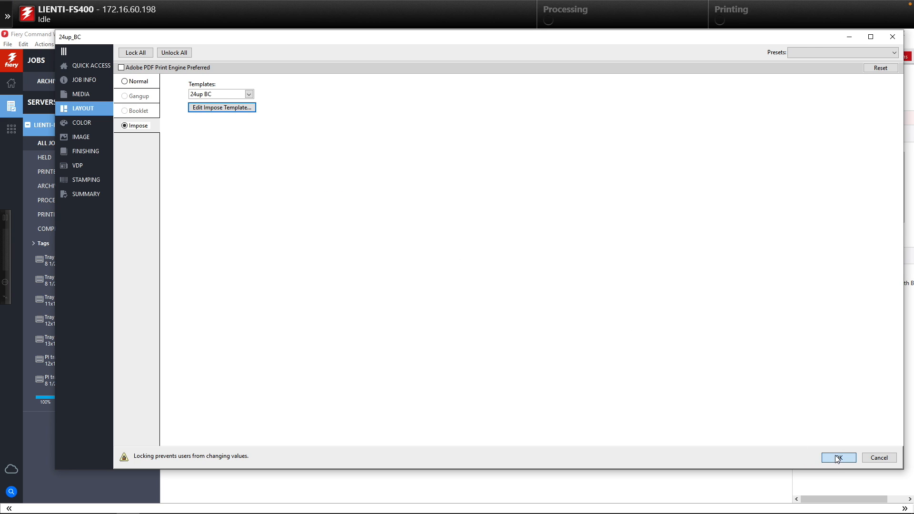
click(838, 457)
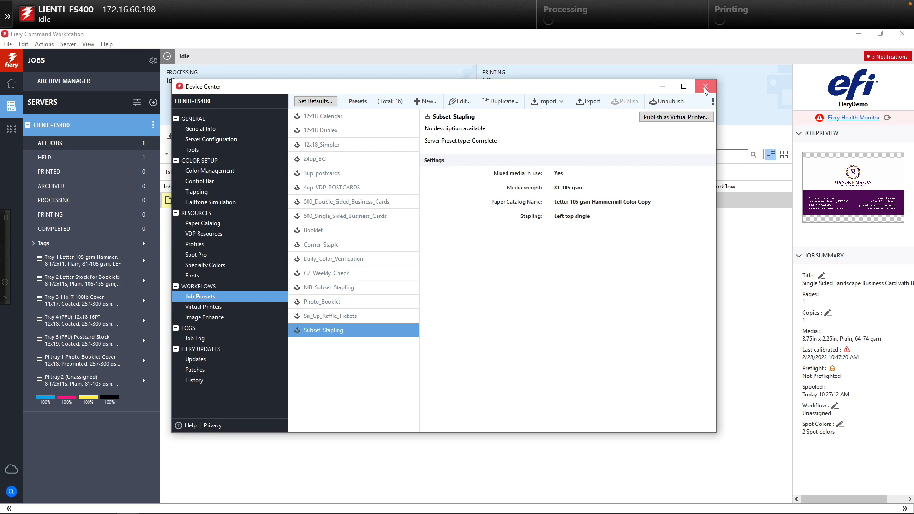
- Close Device Center and bring up the actions menu for the spooled business card job
click(705, 85)
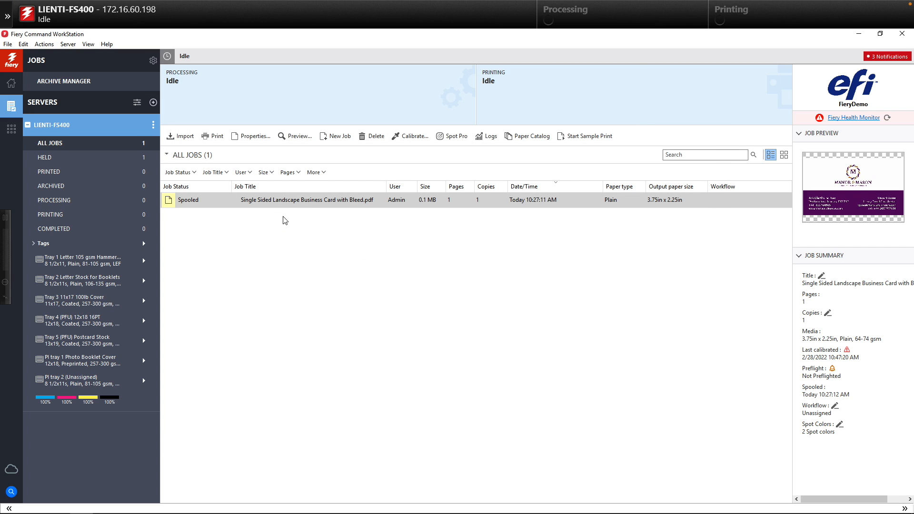
right_click(303, 200)
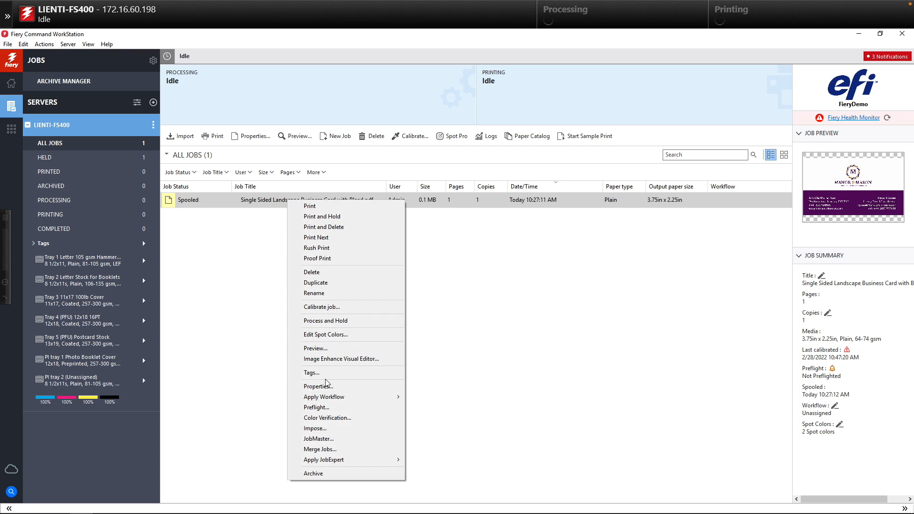
mouse_move(324, 396)
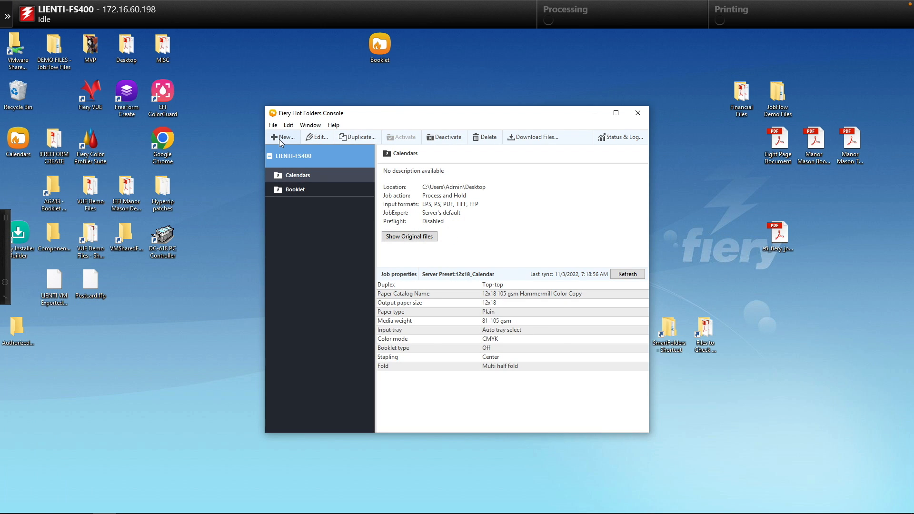
- Create a new hot folder named 24_UP_BC and connect it to the Fiery server
click(284, 137)
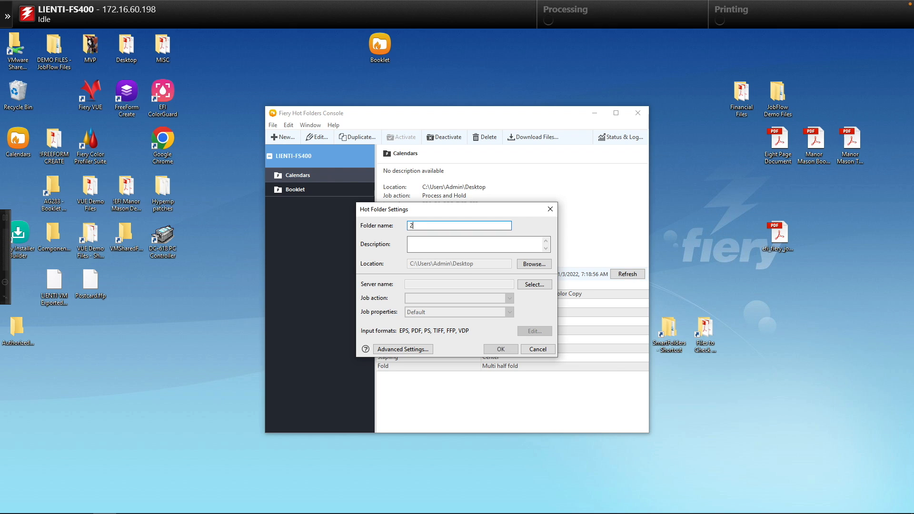
text(4_UP)
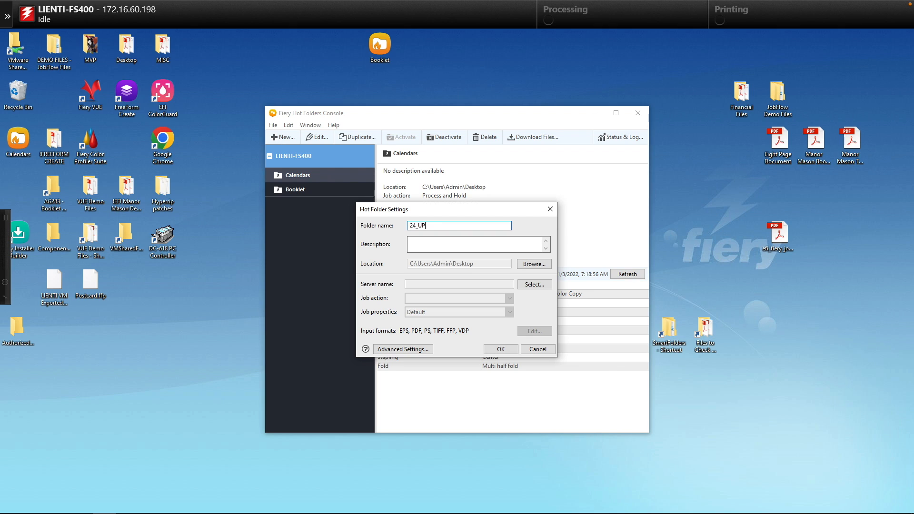
text(_BC)
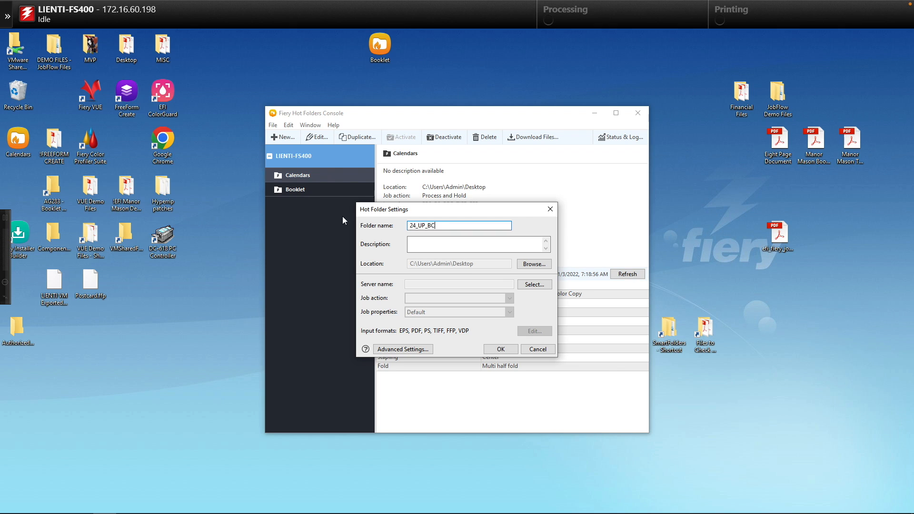
click(534, 283)
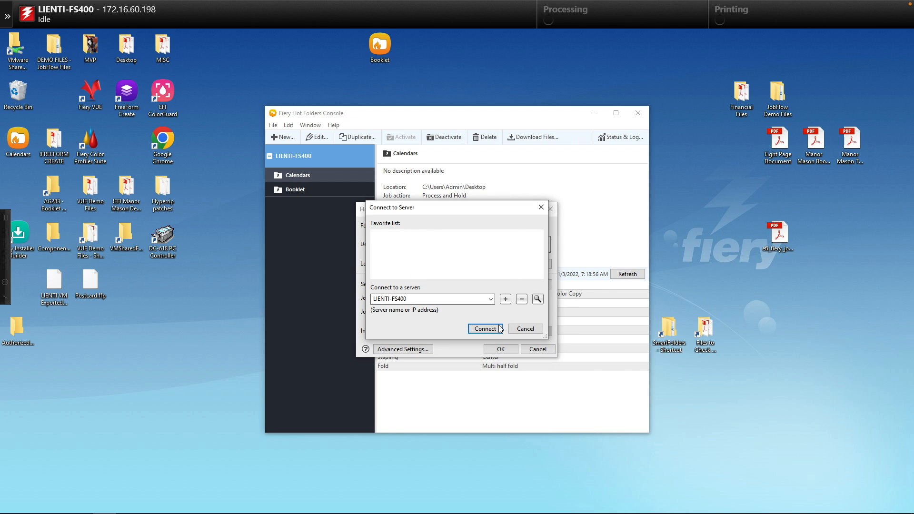
click(485, 328)
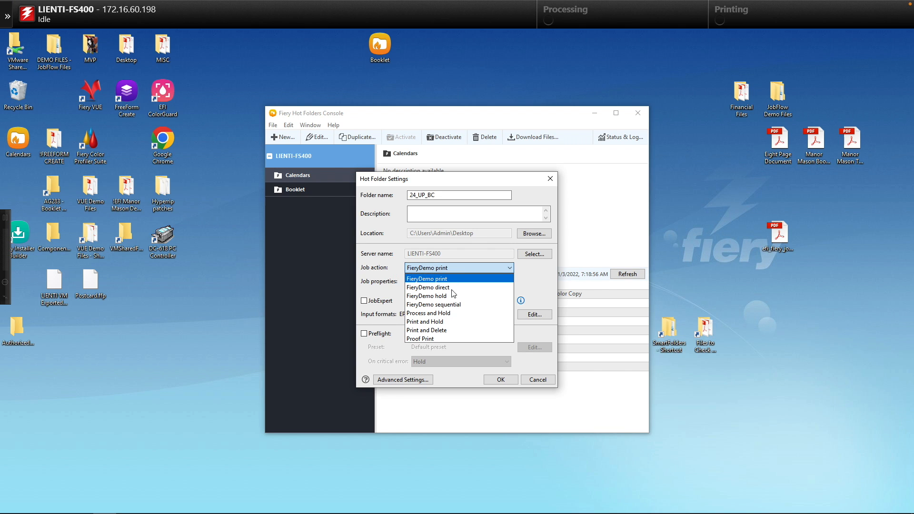
- Set the folder to Process and Hold with the 24up_BC job preset and save it
click(429, 312)
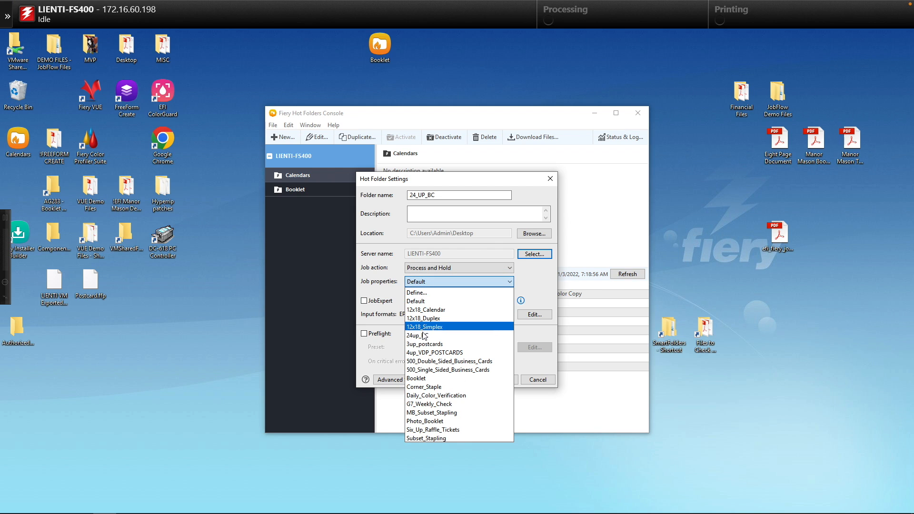
mouse_move(440, 339)
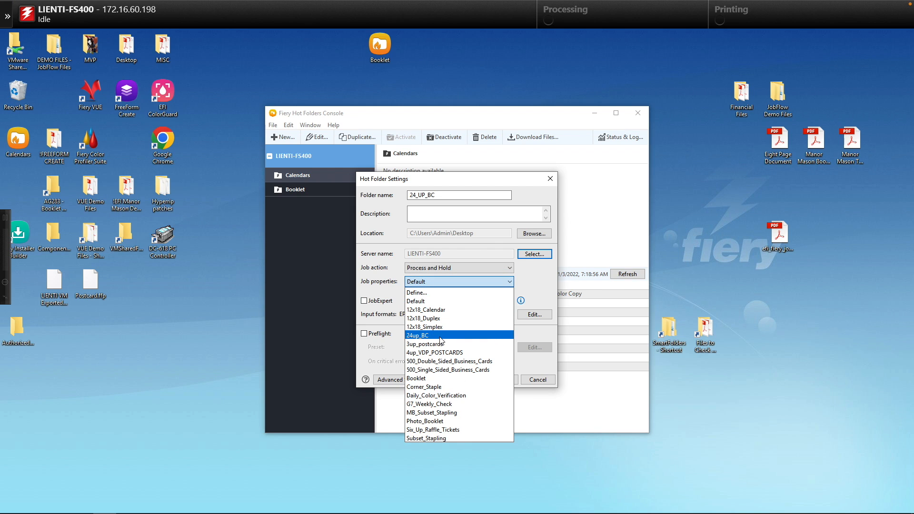
click(417, 336)
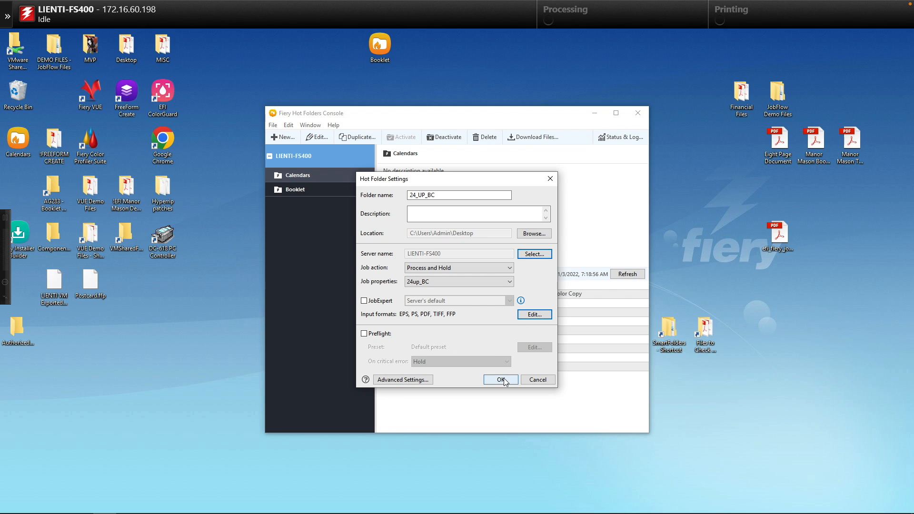
click(498, 380)
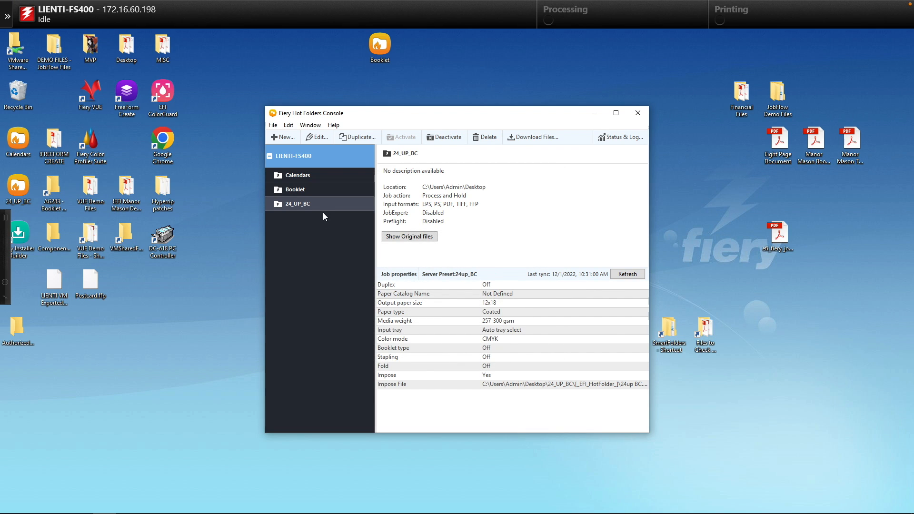
- Send the business card PDF on the desktop to the 24_UP_BC hot folder
click(638, 112)
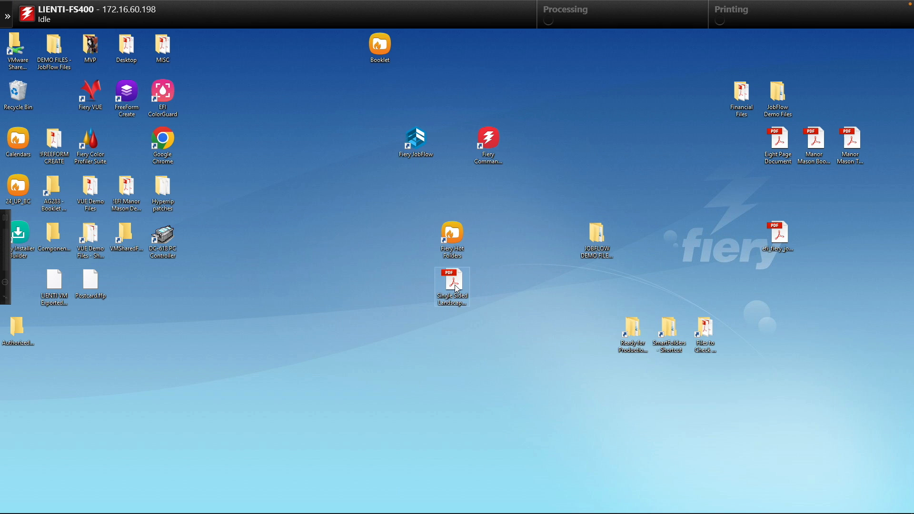
right_click(453, 284)
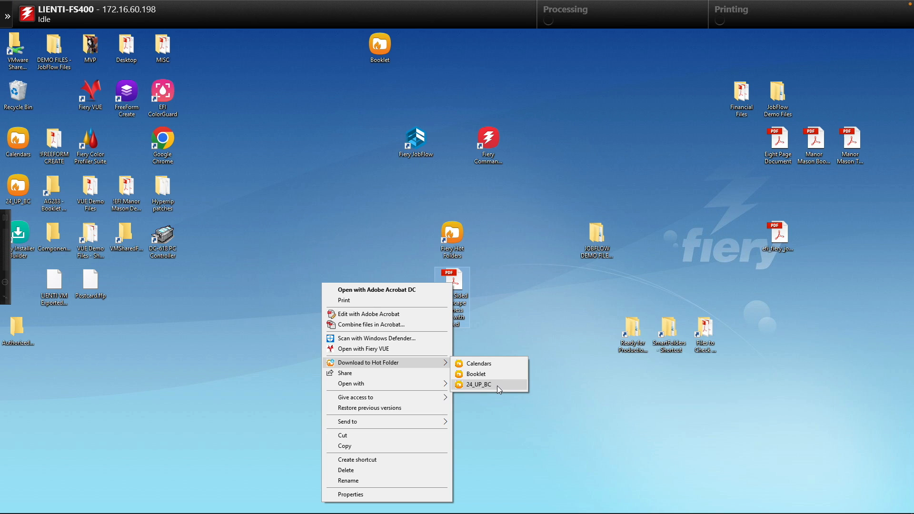
click(478, 385)
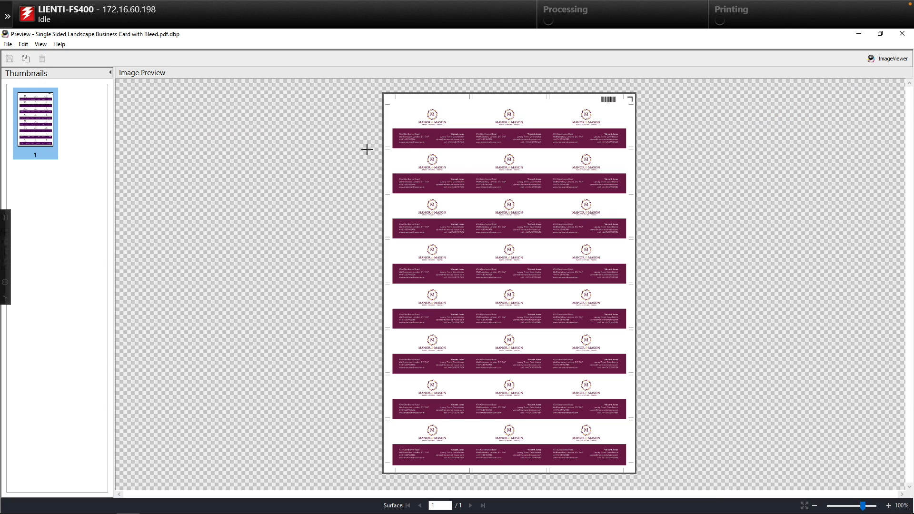
mouse_move(591, 140)
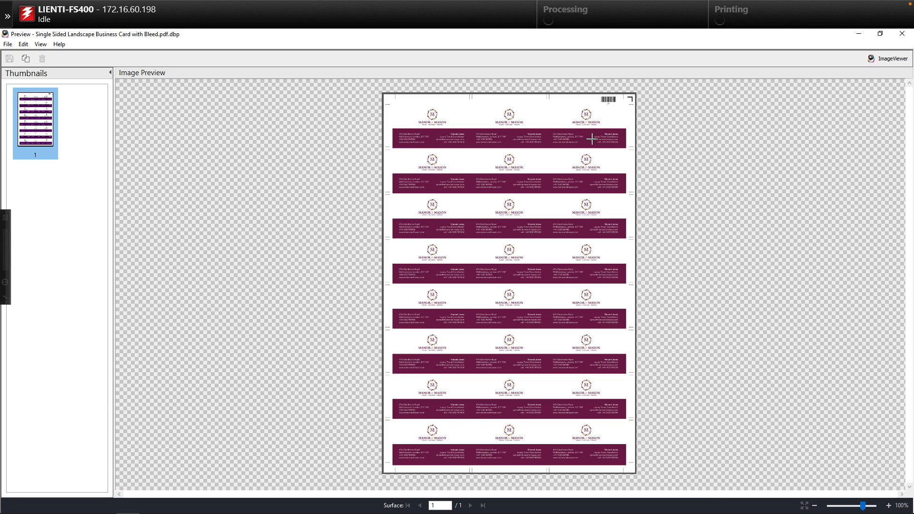